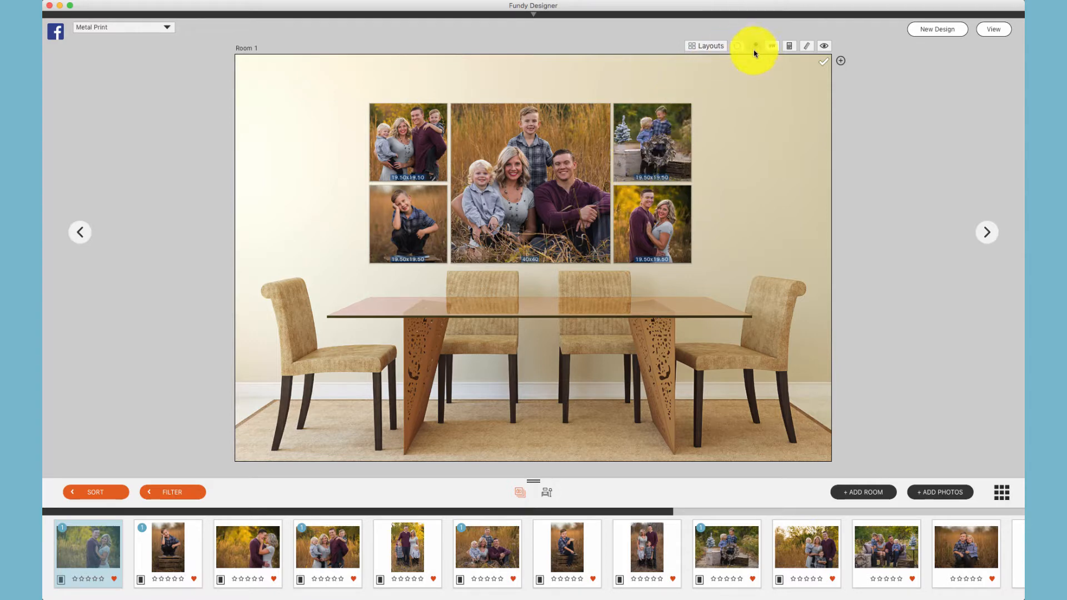
- Reveal the Save to Collections / Save to Composites choices for the wall design
{"action": "left_click", "coordinate": [771, 45]}
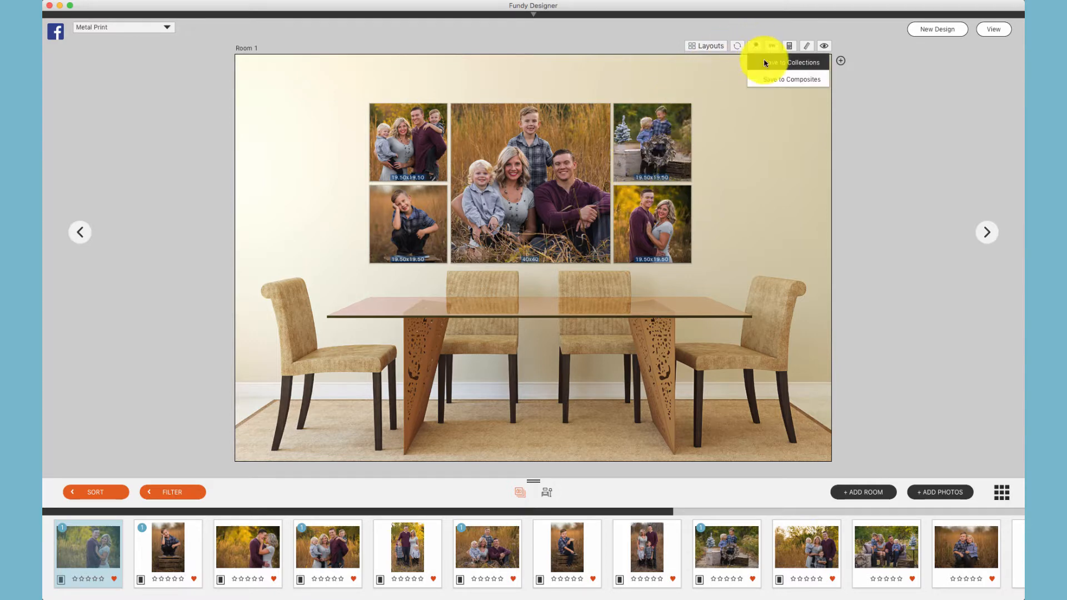
- Choose Save to Collections, name it 'Name The Collection' and review the Group choices
{"action": "left_click", "coordinate": [795, 63]}
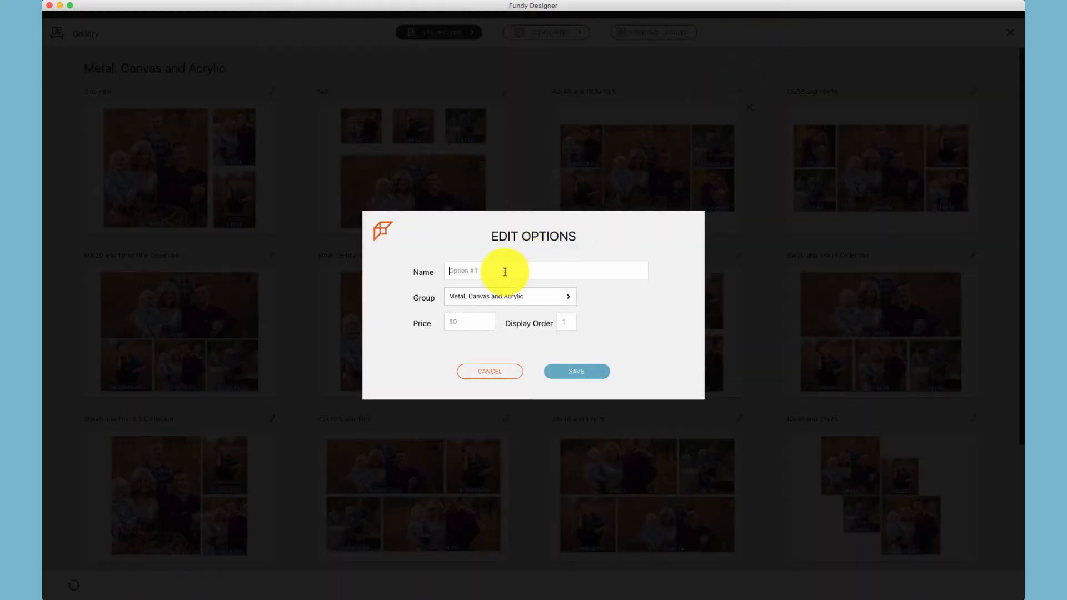
{"action": "mouse_move", "coordinate": [519, 266]}
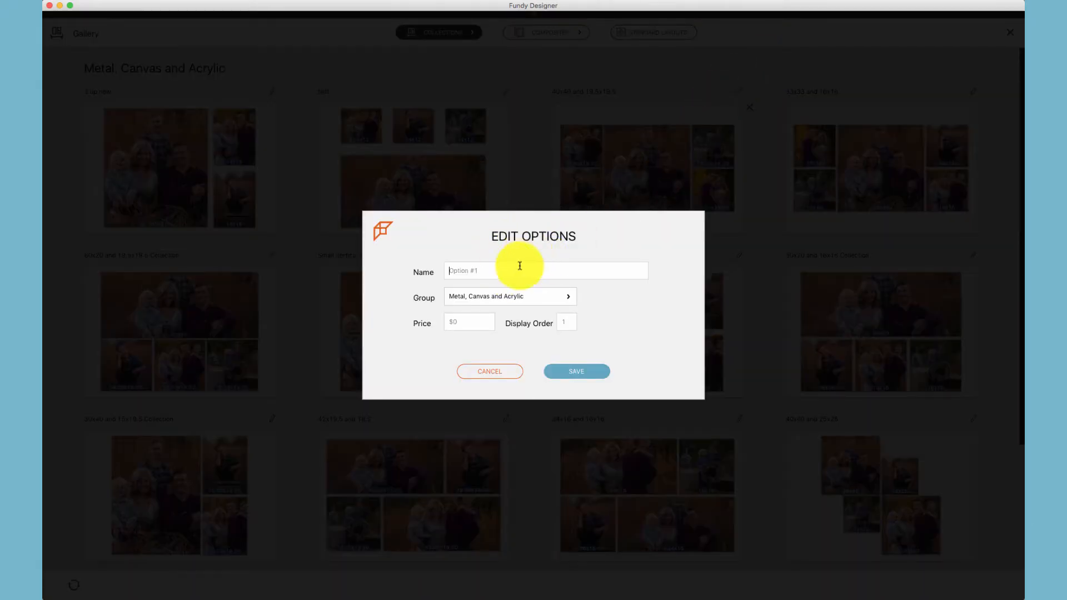
{"action": "type", "text": "Name The Collection"}
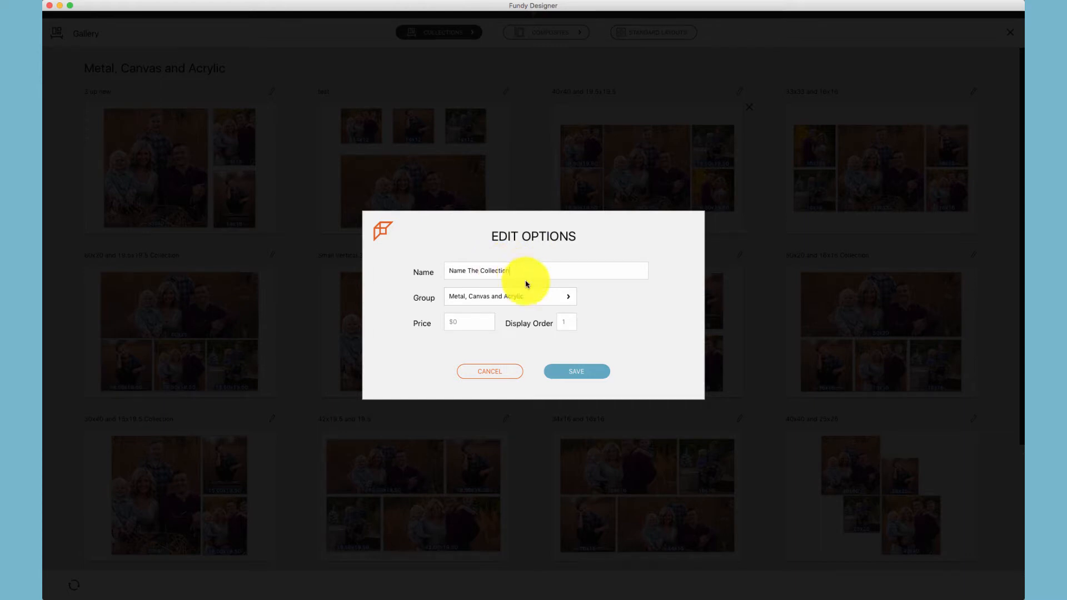
{"action": "left_click", "coordinate": [509, 296]}
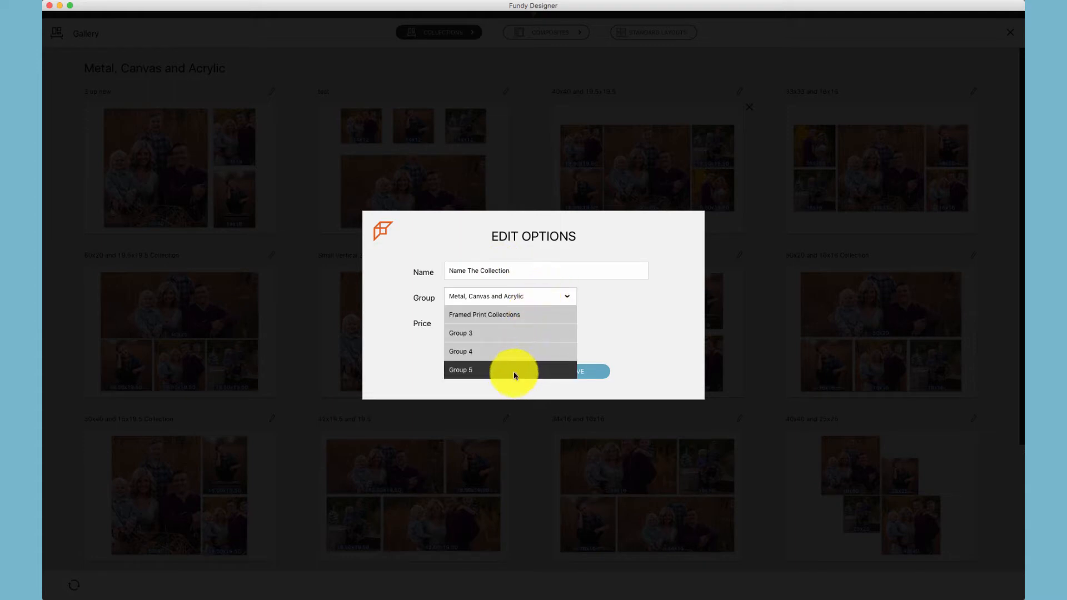
{"action": "mouse_move", "coordinate": [510, 314]}
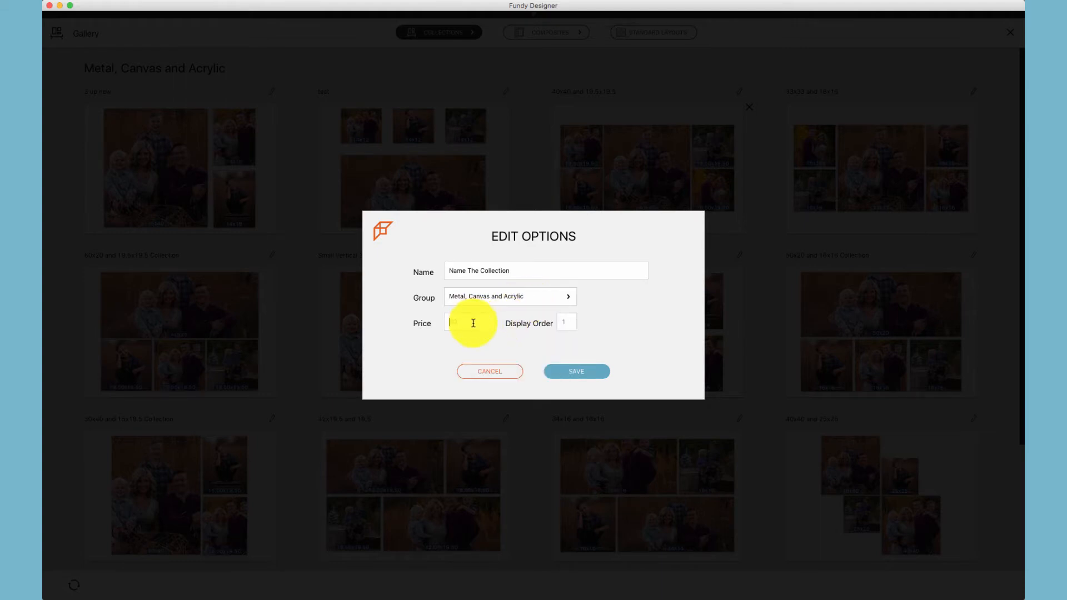
- Set the collection price to 2500 with display order 1 and save it
{"action": "type", "text": "2500"}
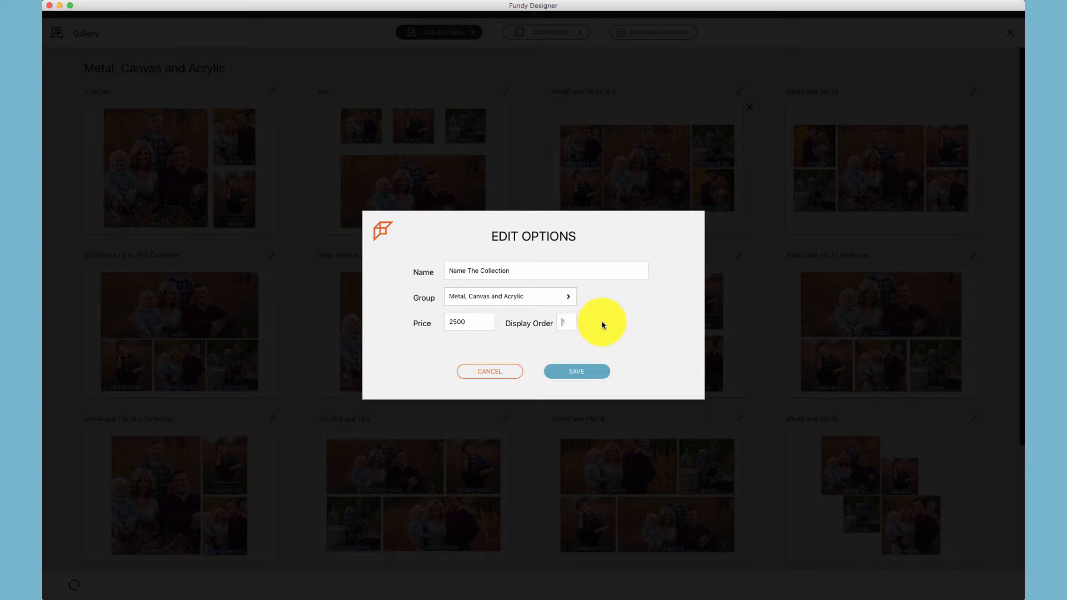
{"action": "mouse_move", "coordinate": [599, 322]}
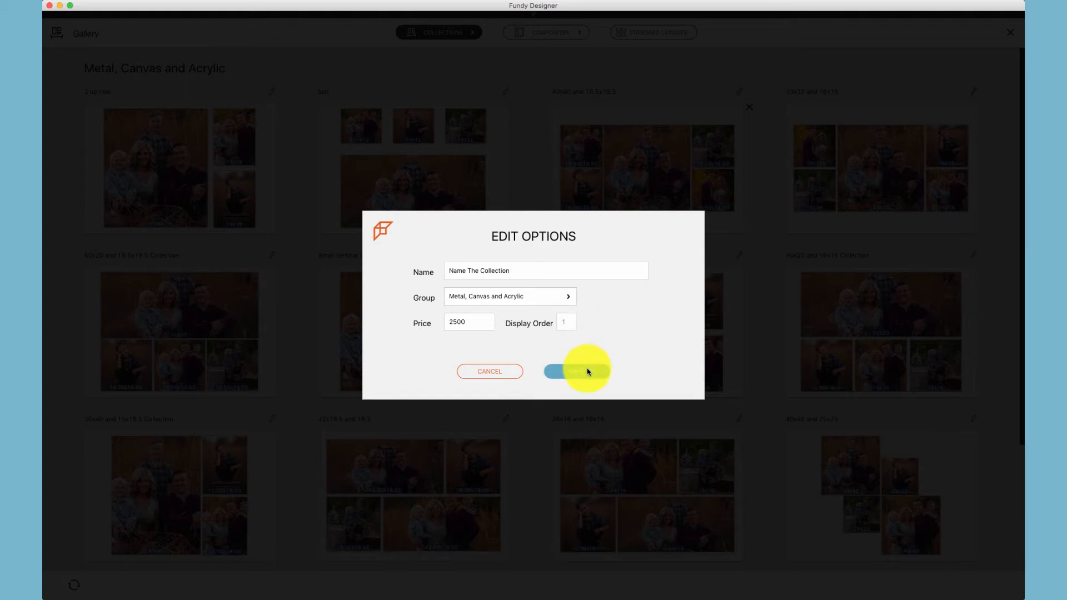
{"action": "left_click", "coordinate": [578, 371]}
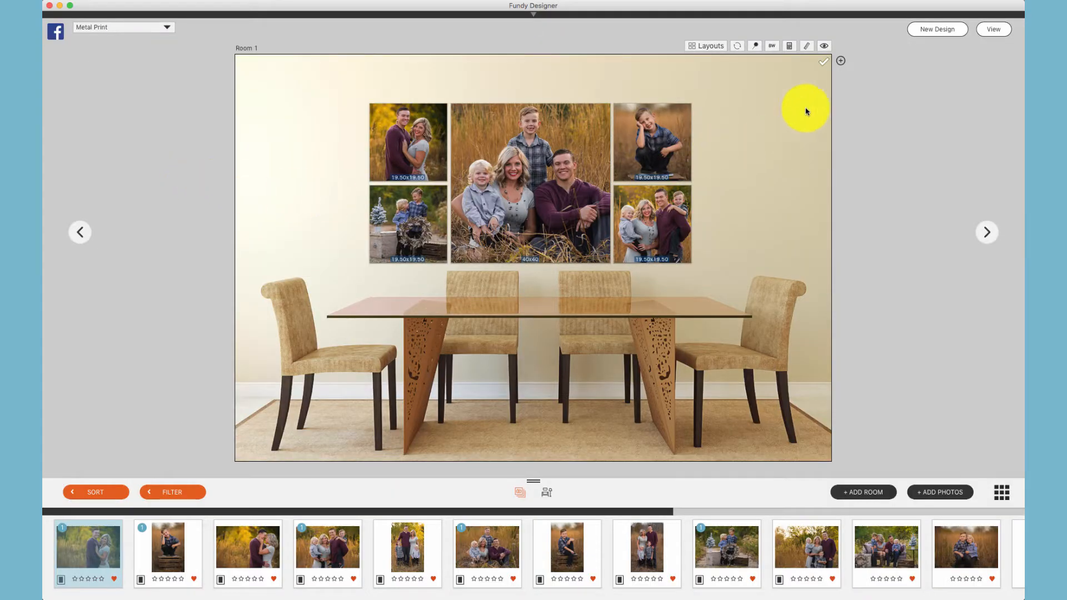
- Start adding the composite to the client gallery, selecting Gallery and Room 1
{"action": "left_click", "coordinate": [840, 60]}
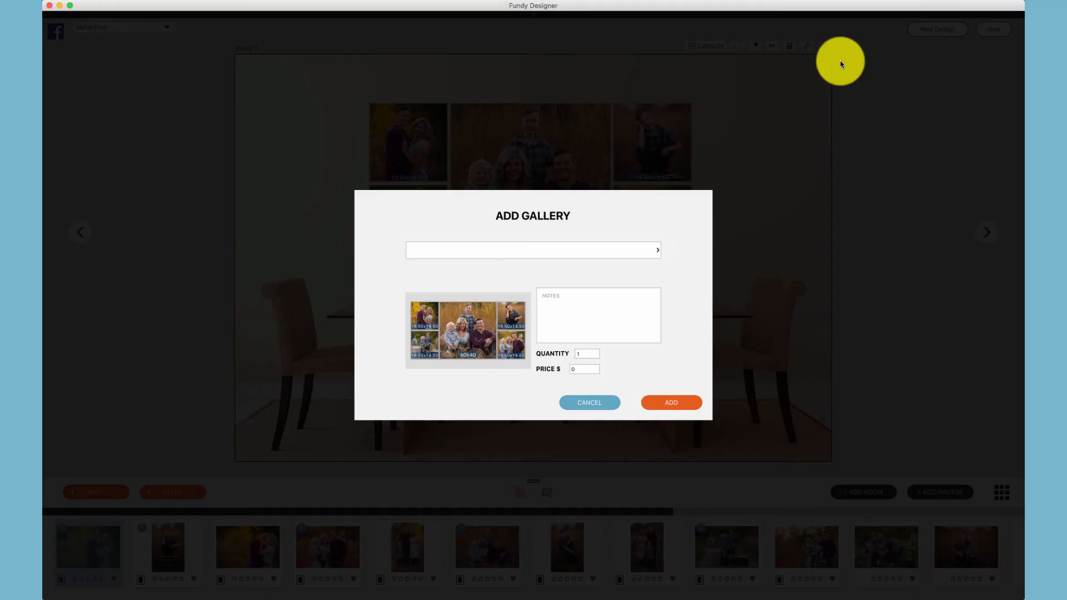
{"action": "left_click", "coordinate": [652, 250]}
{"action": "type", "text": "2500"}
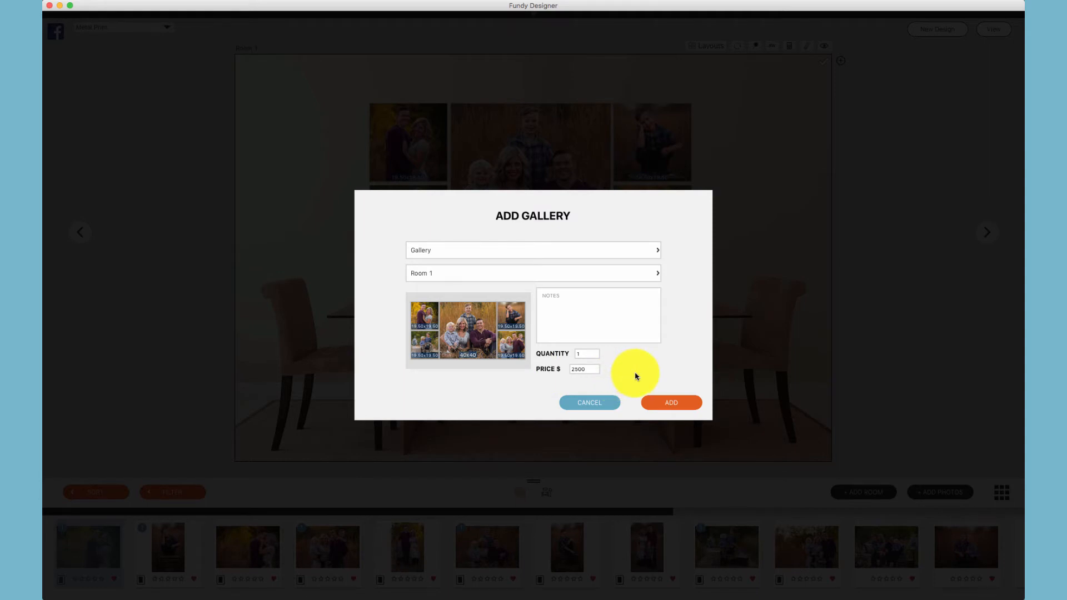
{"action": "mouse_move", "coordinate": [623, 389]}
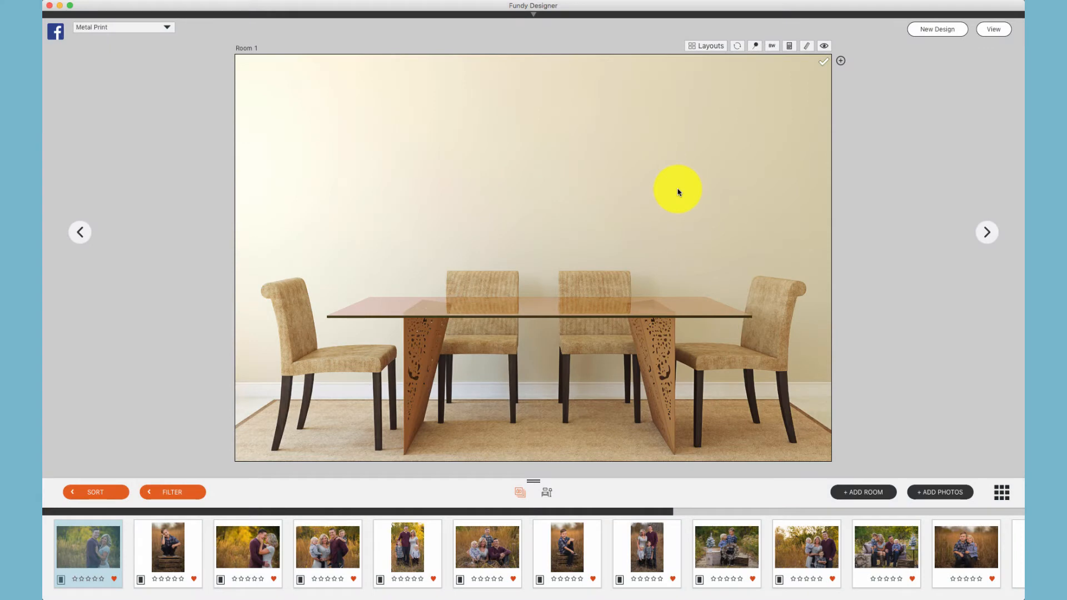
{"action": "mouse_move", "coordinate": [692, 89]}
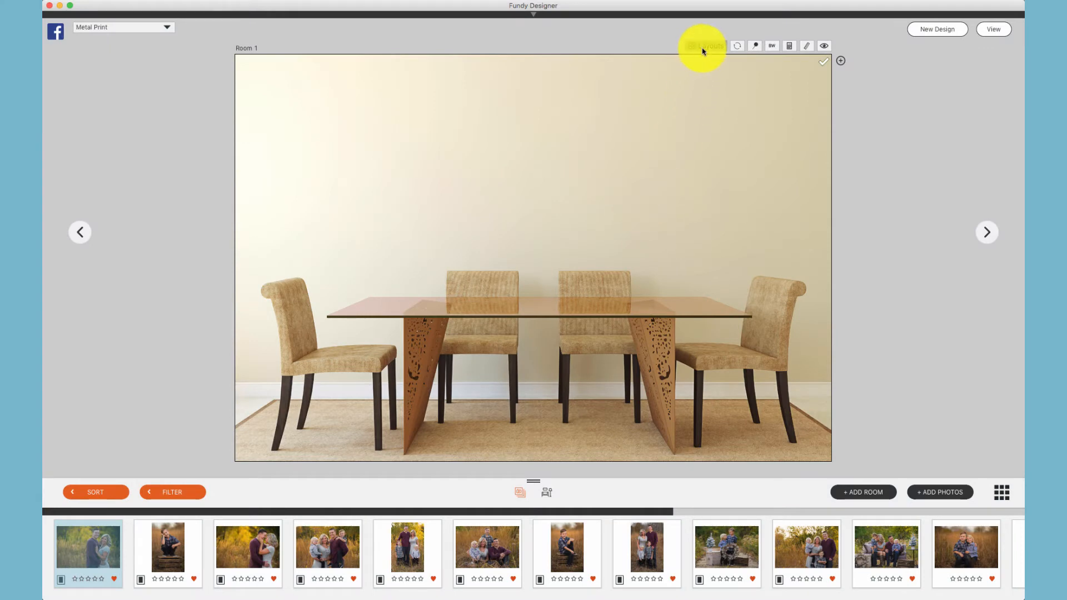
- Apply the saved Name The Collection layout to the empty dining-room wall
{"action": "left_click", "coordinate": [703, 46]}
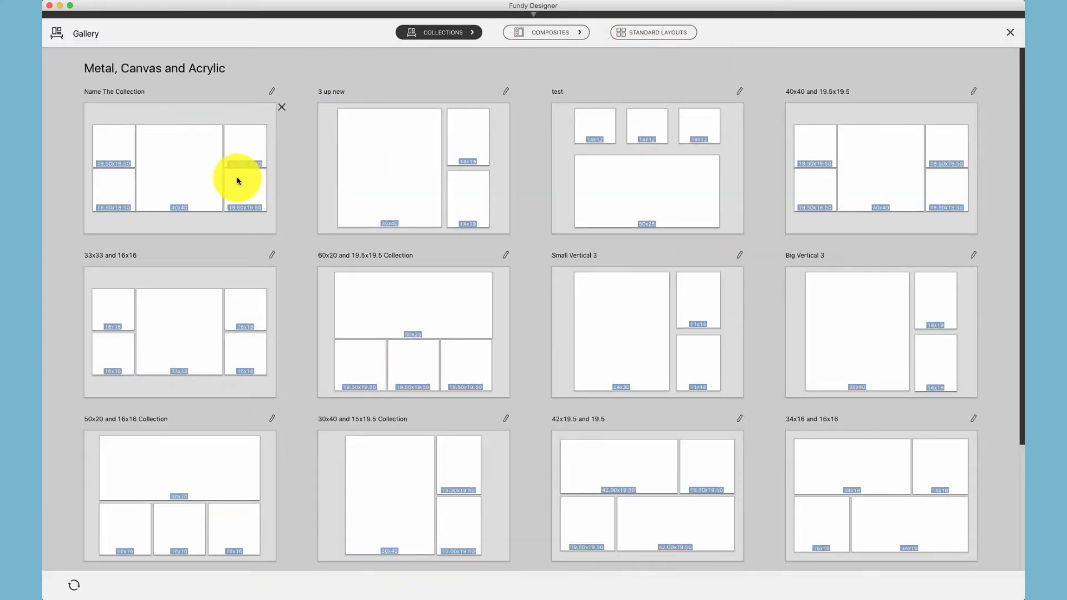
{"action": "left_click", "coordinate": [179, 168]}
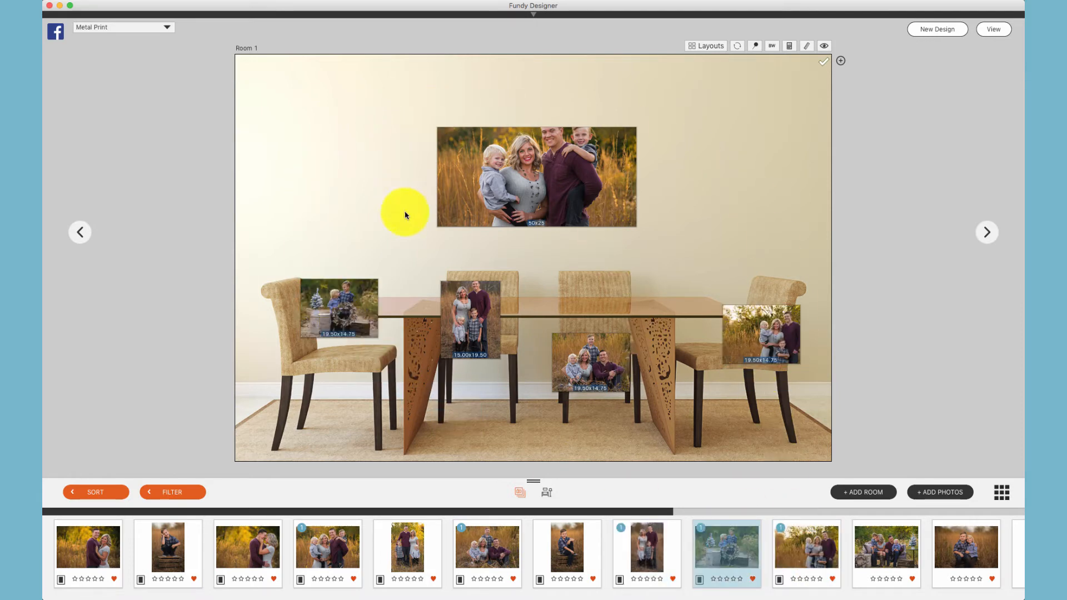
{"action": "mouse_move", "coordinate": [711, 45]}
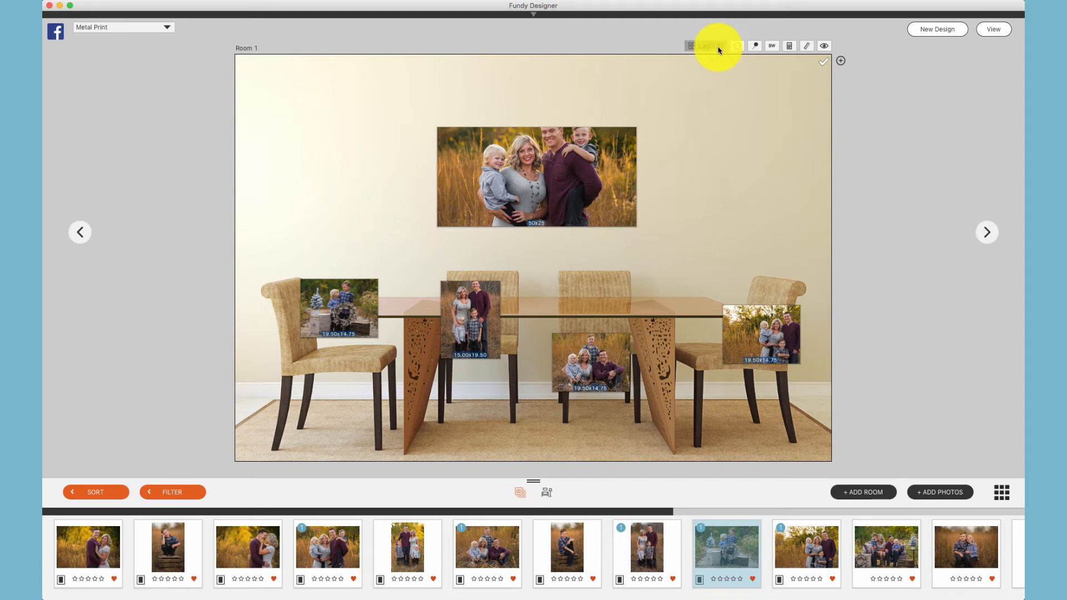
- Reopen the saved Collections gallery, now previewed with the family photos
{"action": "left_click", "coordinate": [712, 45]}
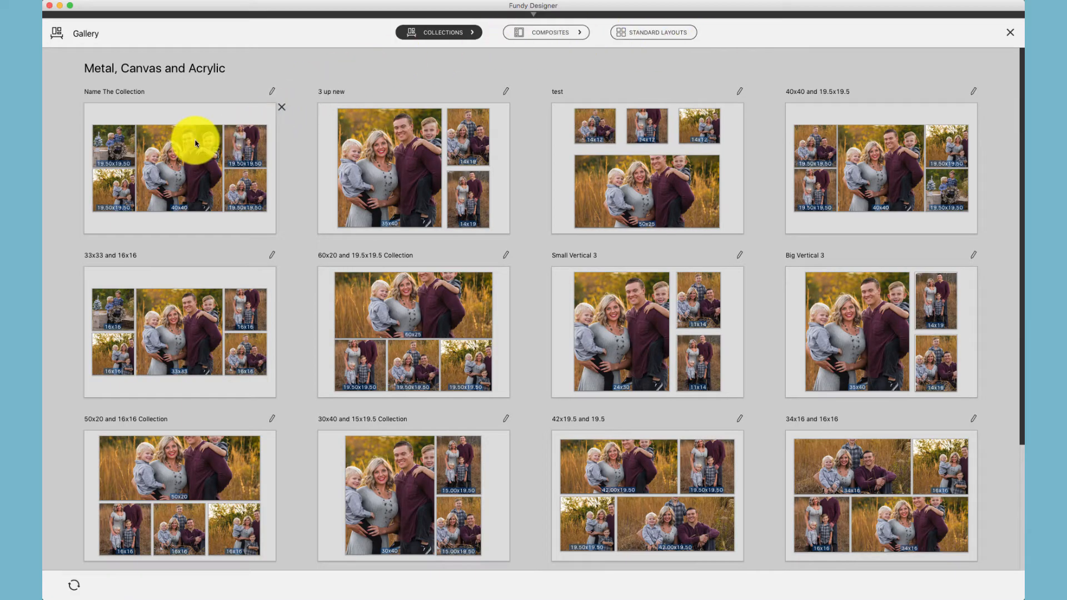
{"action": "mouse_move", "coordinate": [542, 359]}
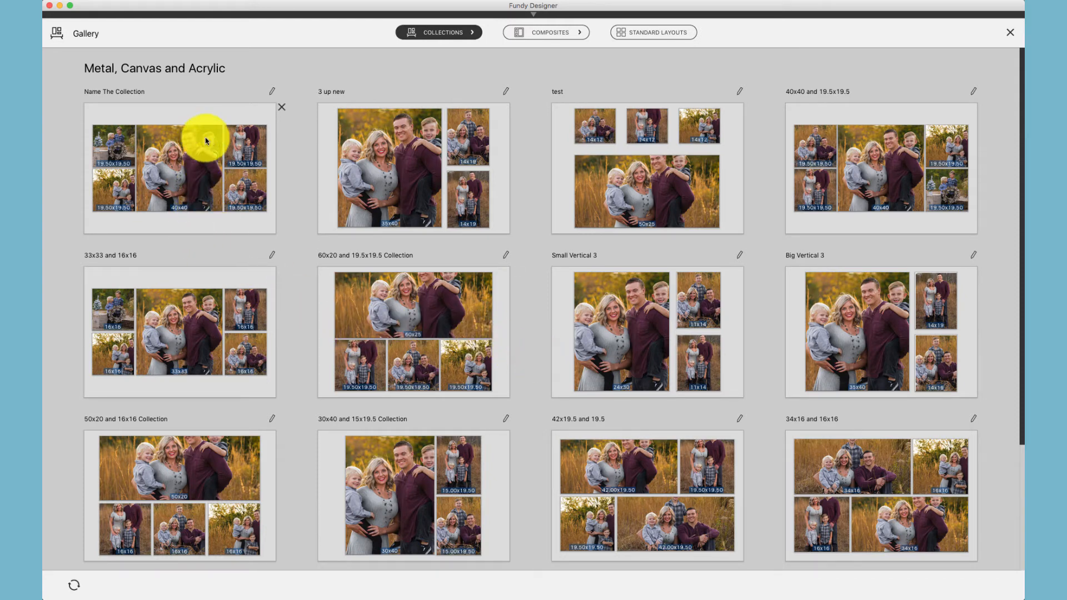
{"action": "mouse_move", "coordinate": [178, 141]}
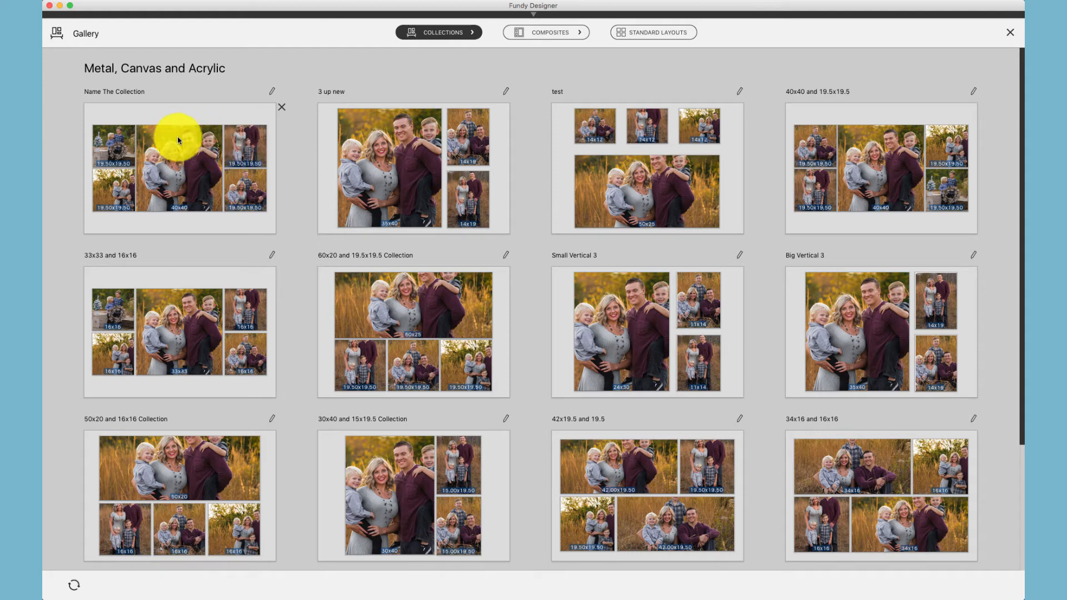
{"action": "mouse_move", "coordinate": [225, 189]}
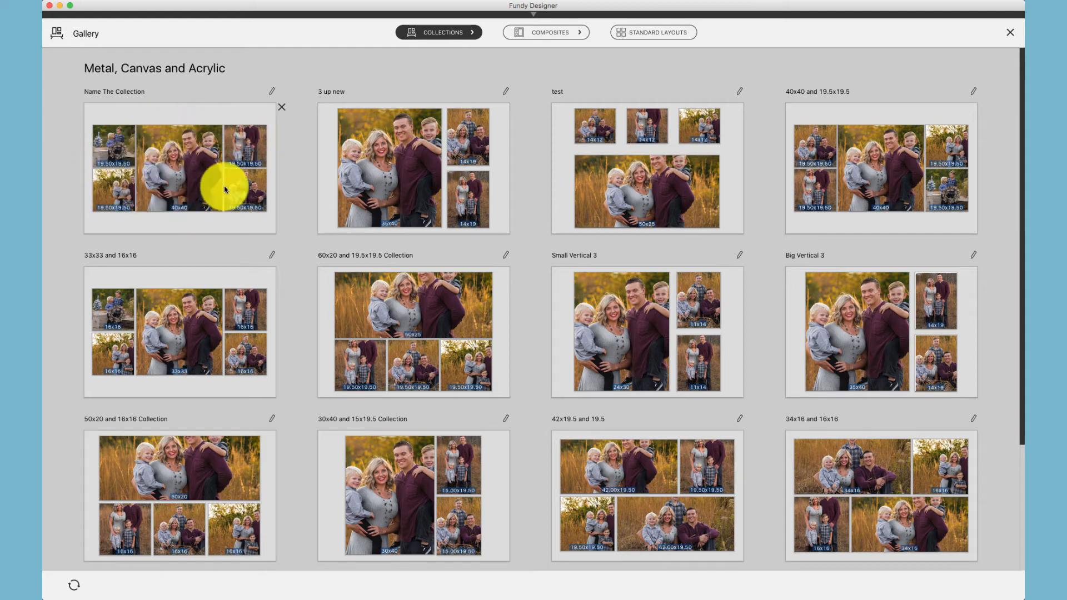
{"action": "mouse_move", "coordinate": [337, 282]}
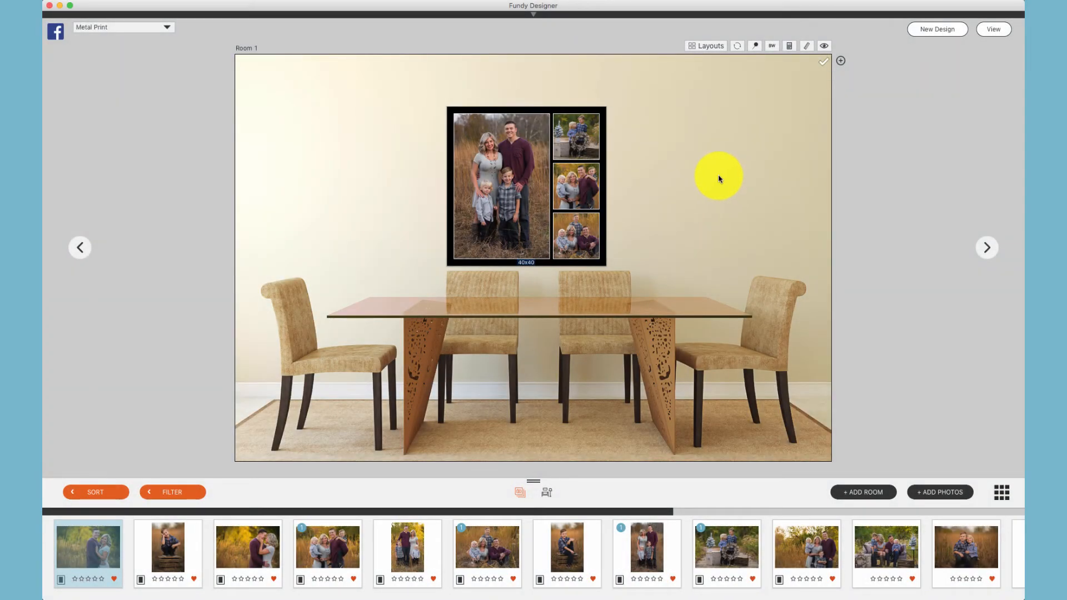
- Reveal the save choices for the 40x40 four-photo composite on the wall
{"action": "left_click", "coordinate": [755, 46]}
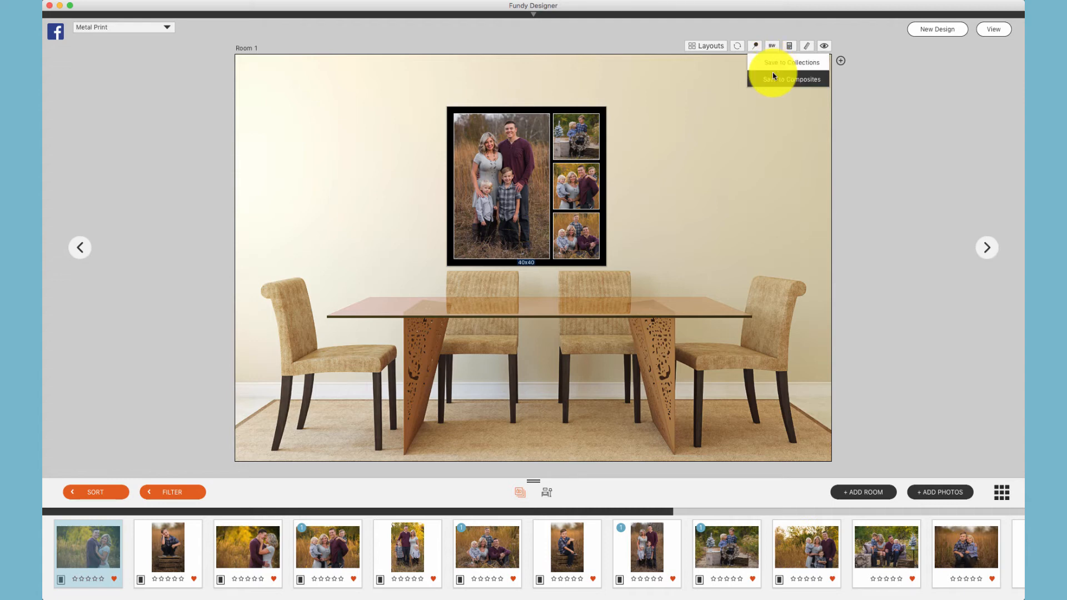
{"action": "mouse_move", "coordinate": [577, 196]}
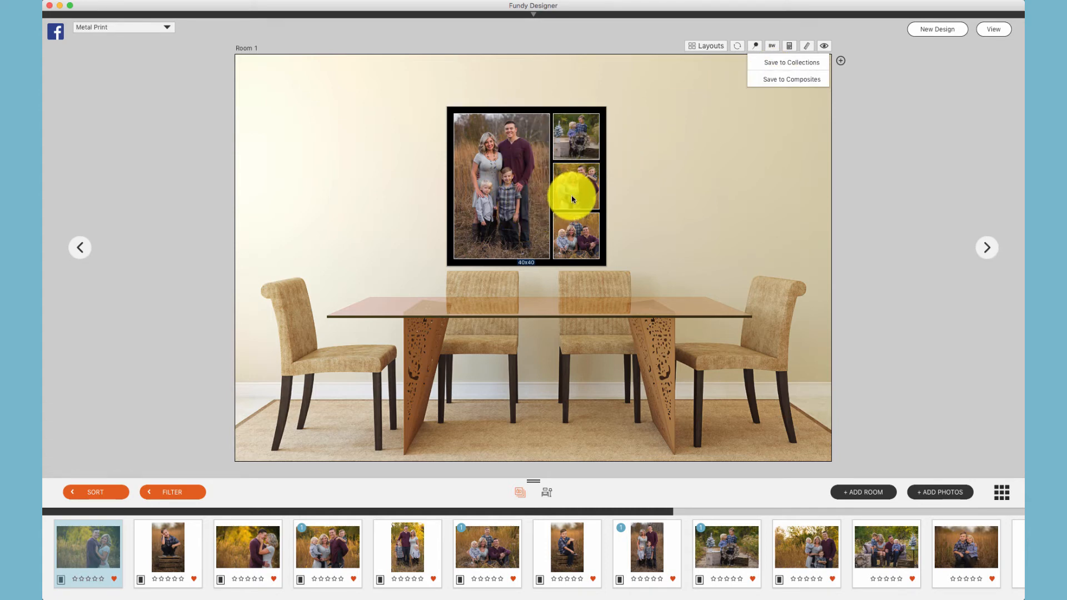
{"action": "mouse_move", "coordinate": [660, 196]}
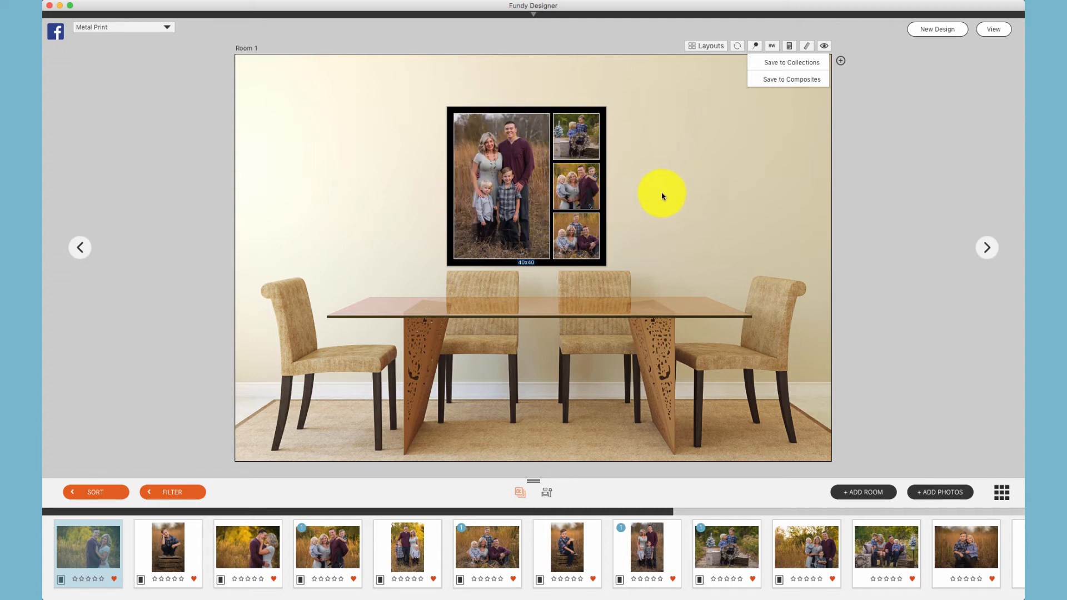
{"action": "mouse_move", "coordinate": [397, 182]}
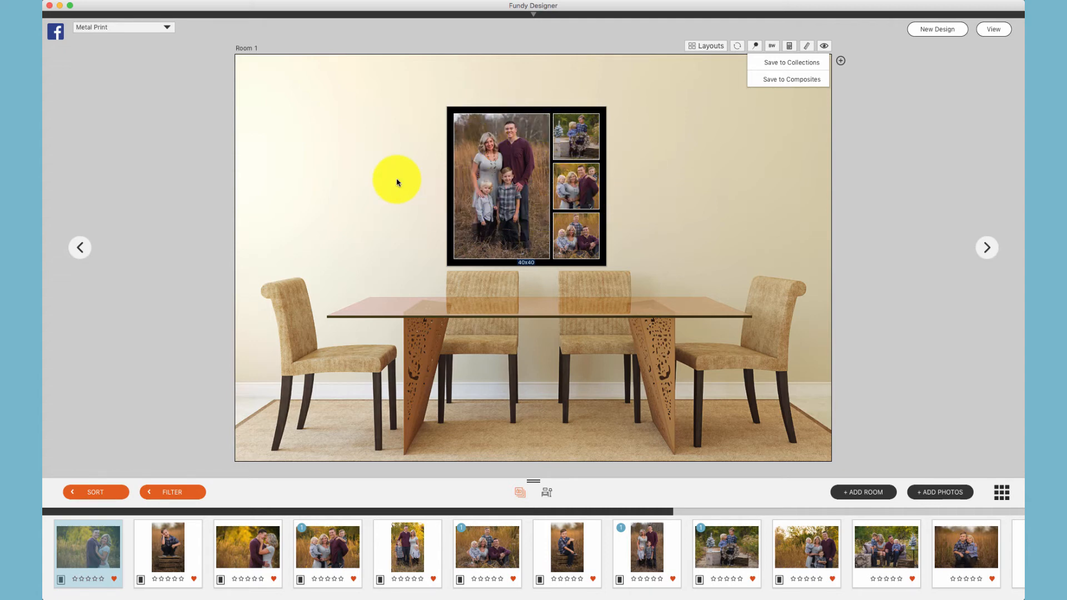
{"action": "mouse_move", "coordinate": [380, 173]}
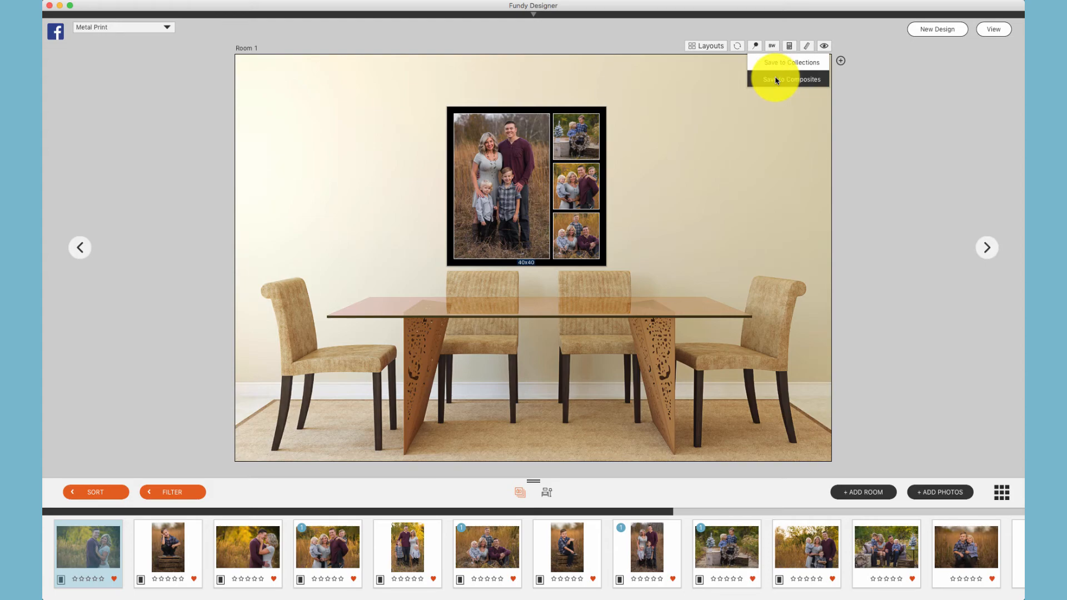
- Save to Composites as 'Name' in Composites - Black Background, price 1300, display order 4
{"action": "left_click", "coordinate": [789, 79]}
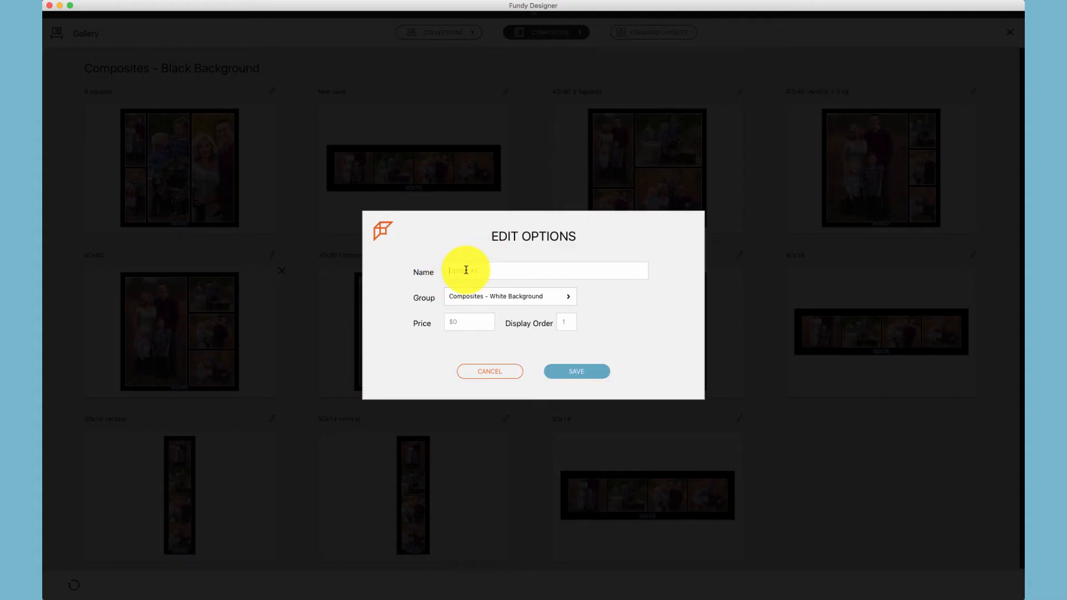
{"action": "left_click", "coordinate": [547, 271]}
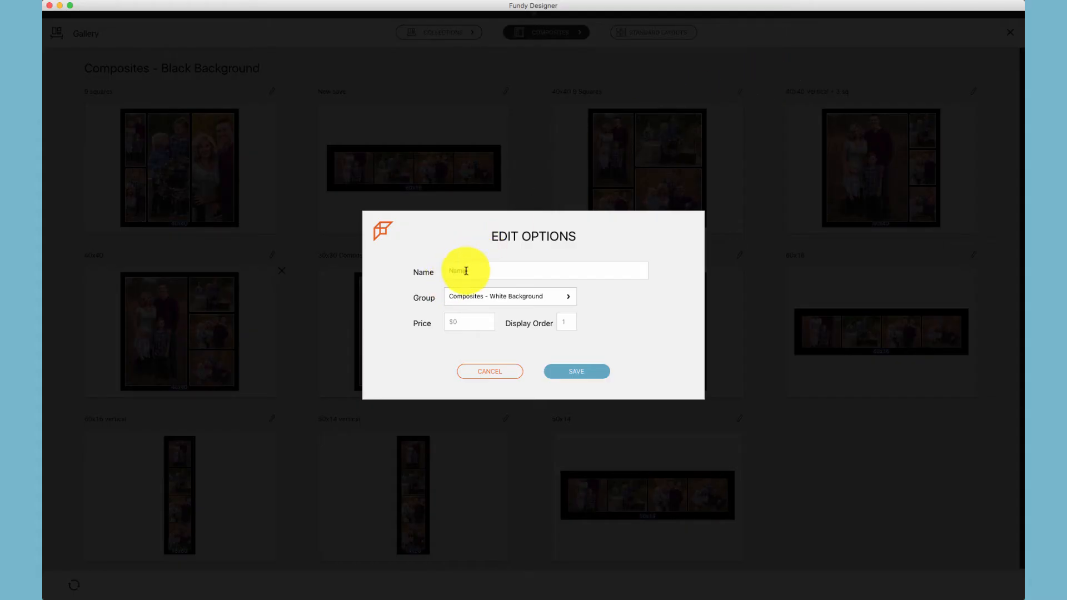
{"action": "left_click", "coordinate": [509, 295]}
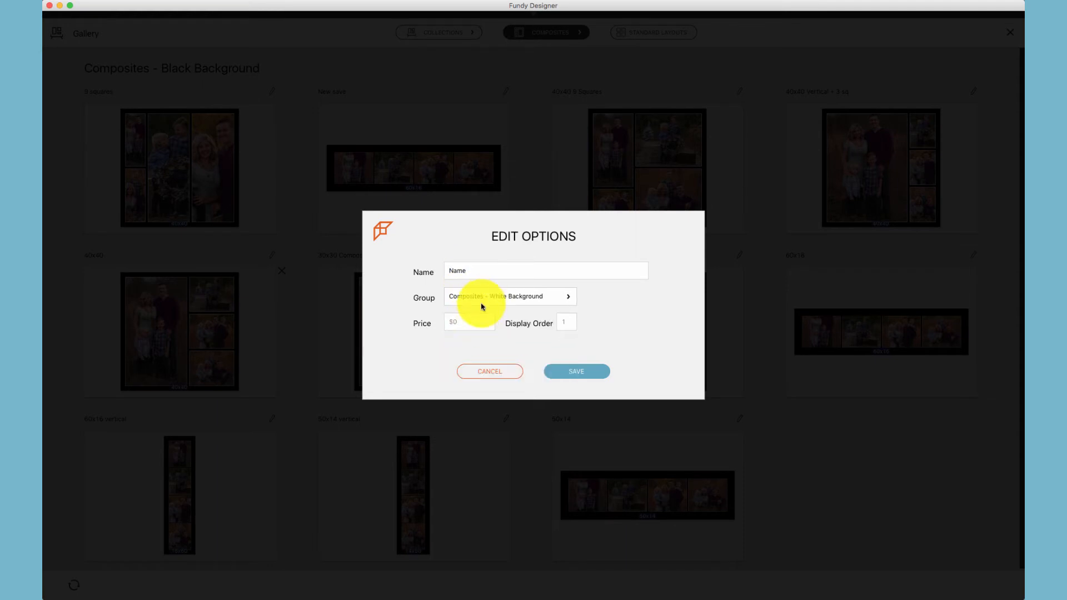
{"action": "left_click", "coordinate": [509, 296]}
{"action": "type", "text": "1300"}
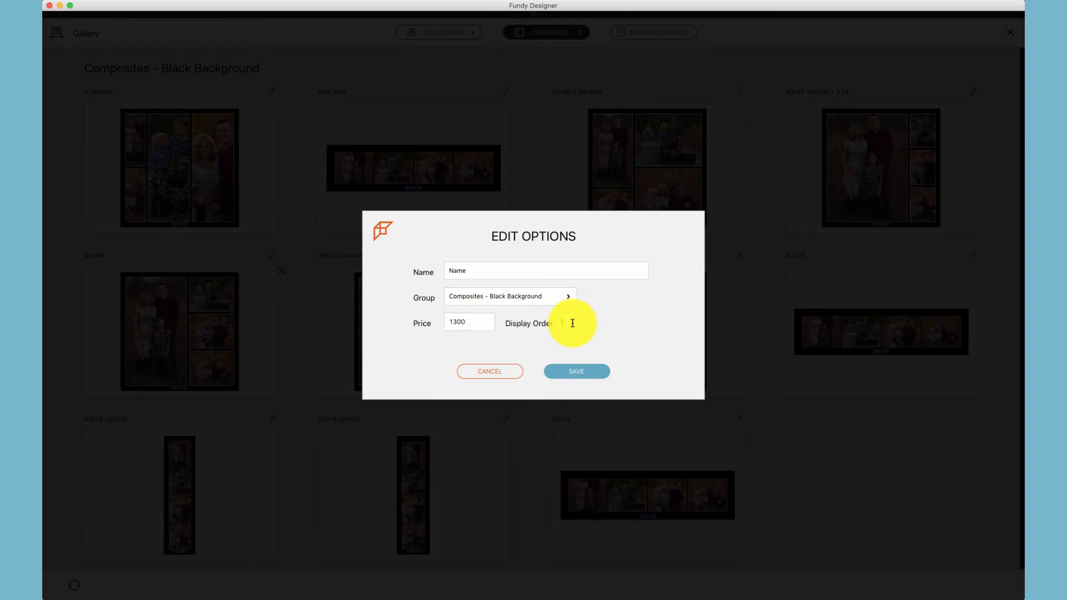
{"action": "type", "text": "4"}
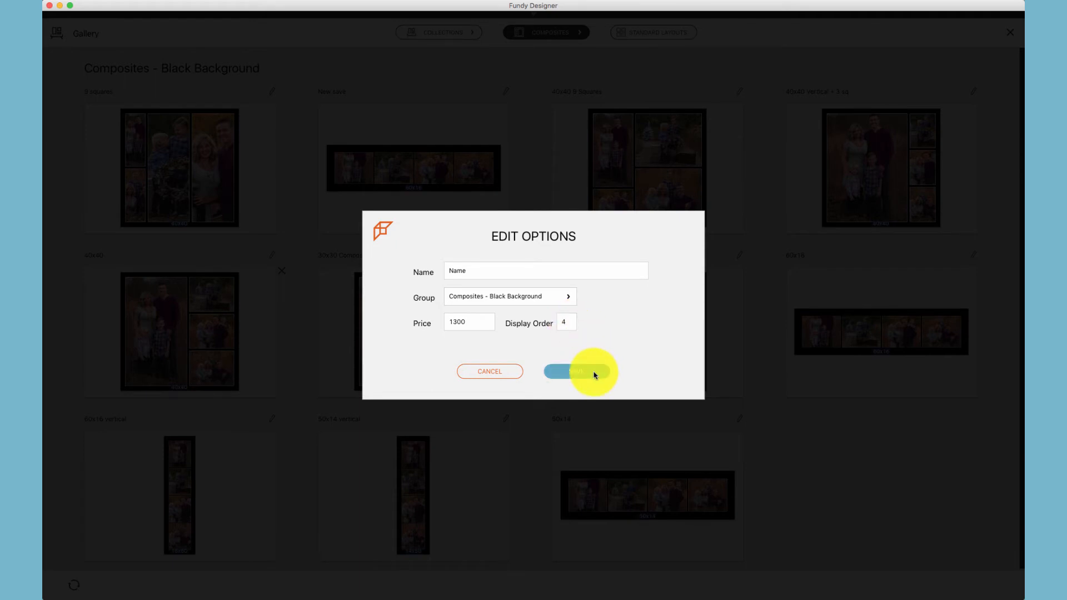
- Save the Name composite into the Composites - Black Background gallery
{"action": "left_click", "coordinate": [581, 371]}
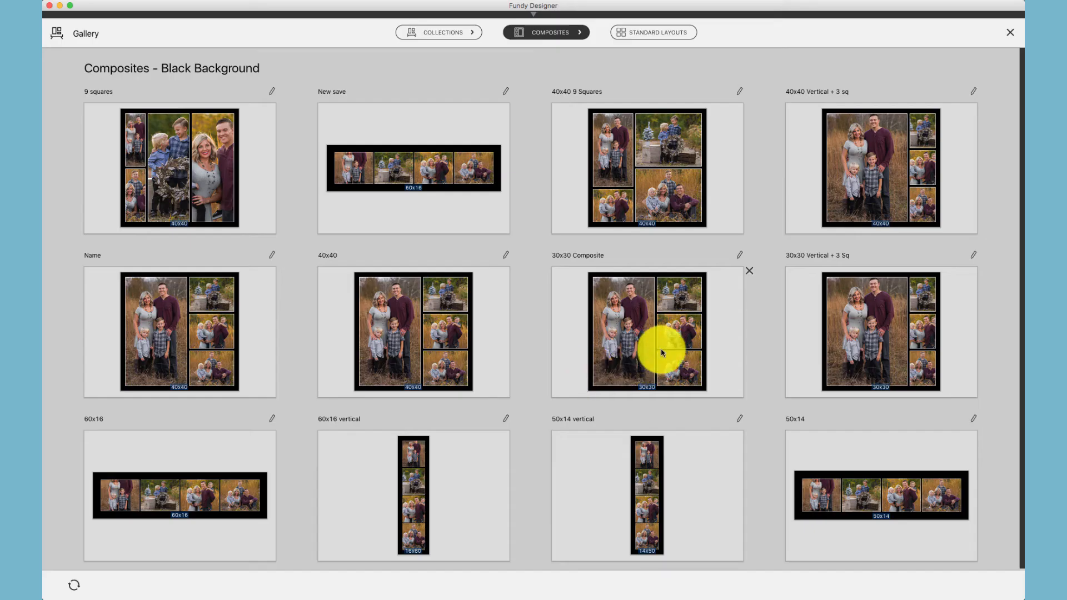
{"action": "mouse_move", "coordinate": [190, 354]}
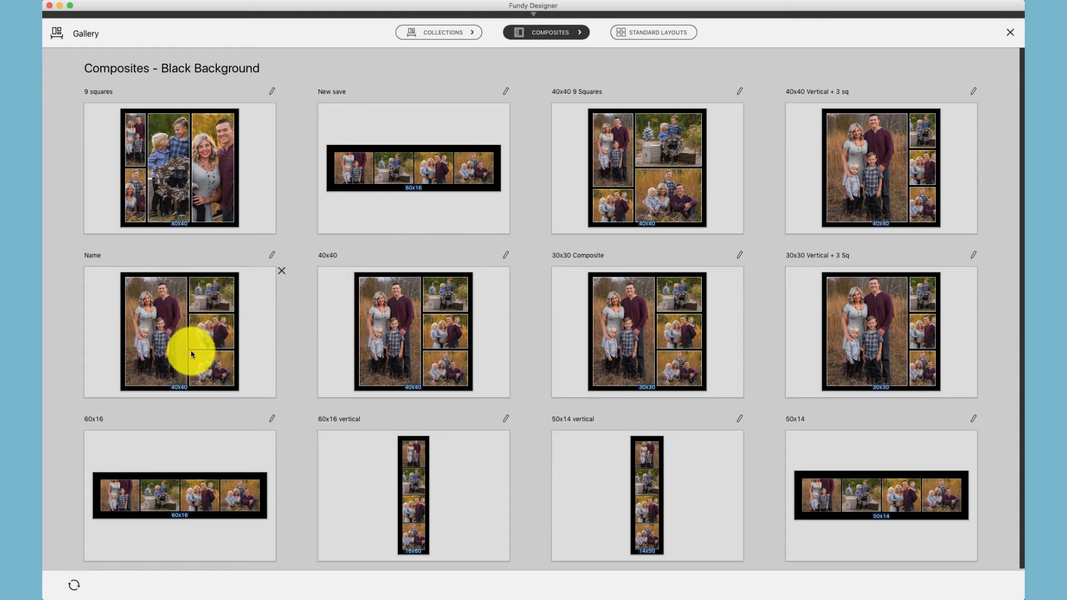
{"action": "mouse_move", "coordinate": [520, 182]}
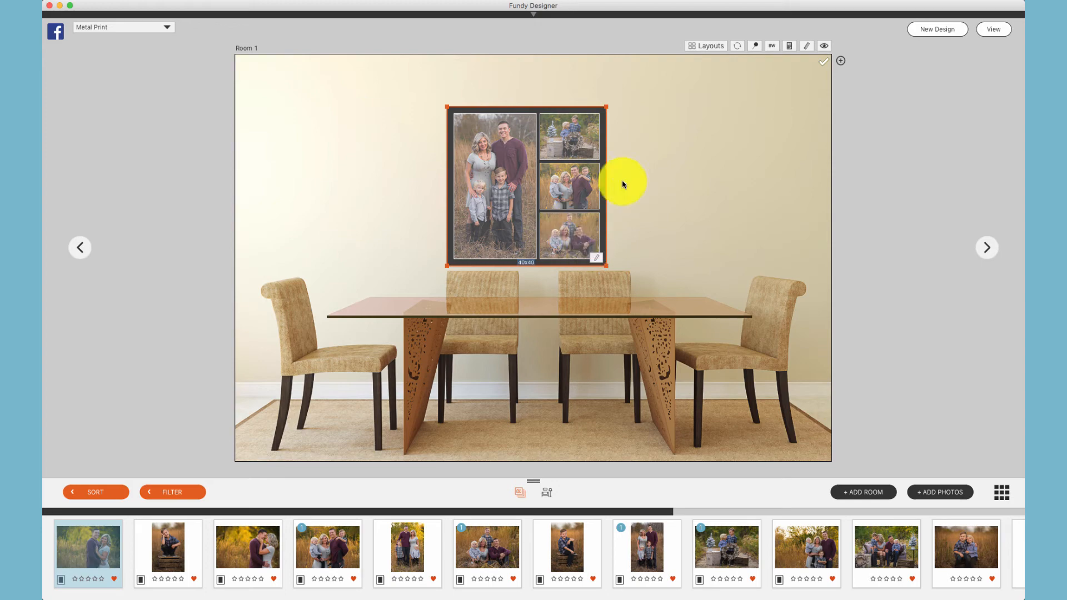
- Set the 40x40 composite to Gallery, Room 1 at price 1300, then dismiss the dialog
{"action": "left_click", "coordinate": [842, 60]}
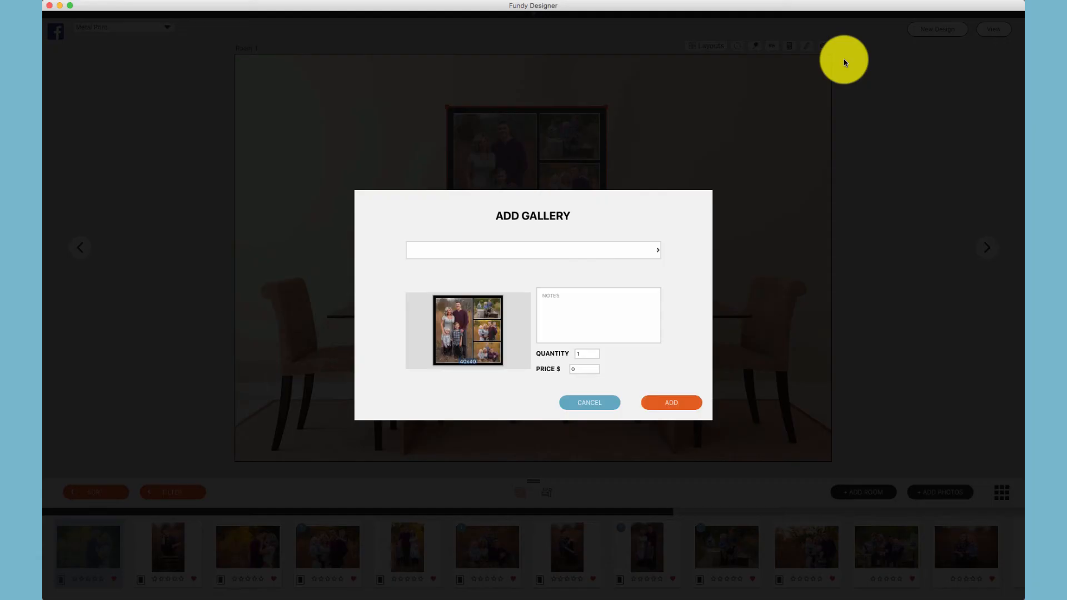
{"action": "left_click", "coordinate": [532, 250]}
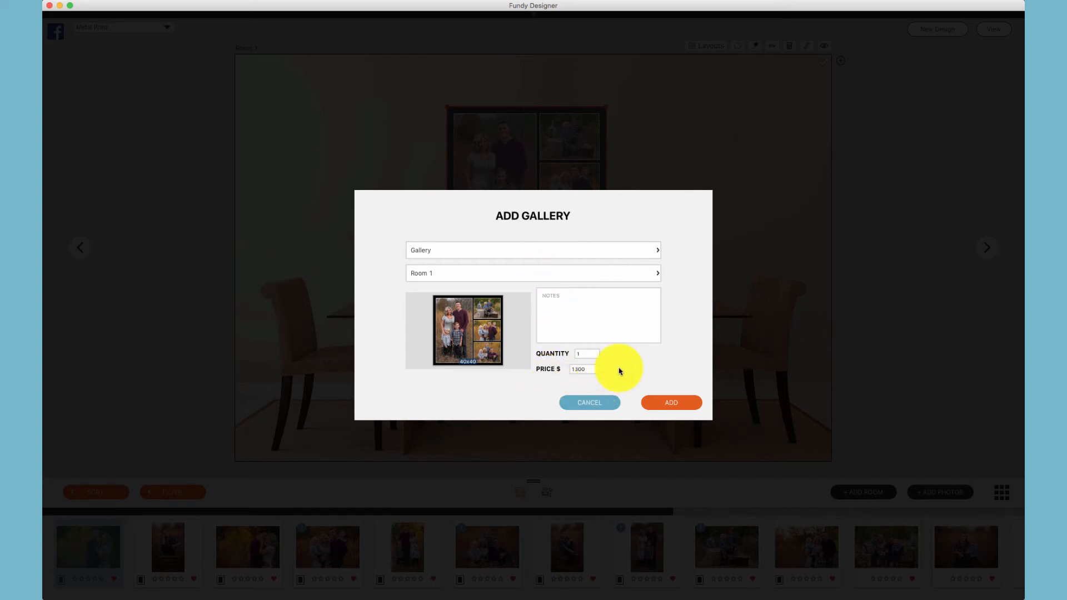
{"action": "mouse_move", "coordinate": [635, 368]}
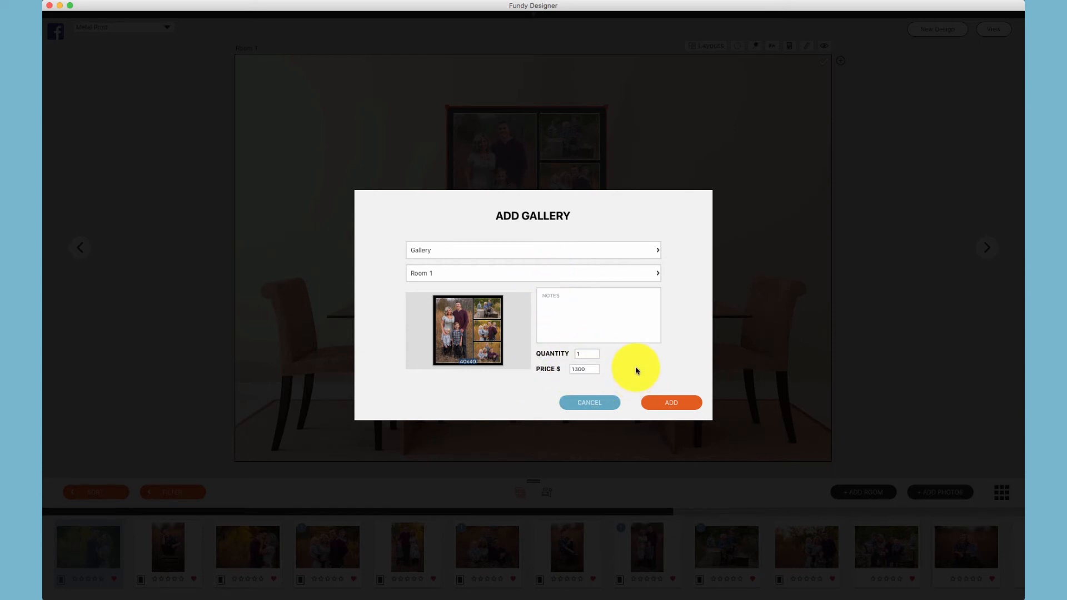
{"action": "left_click", "coordinate": [669, 402]}
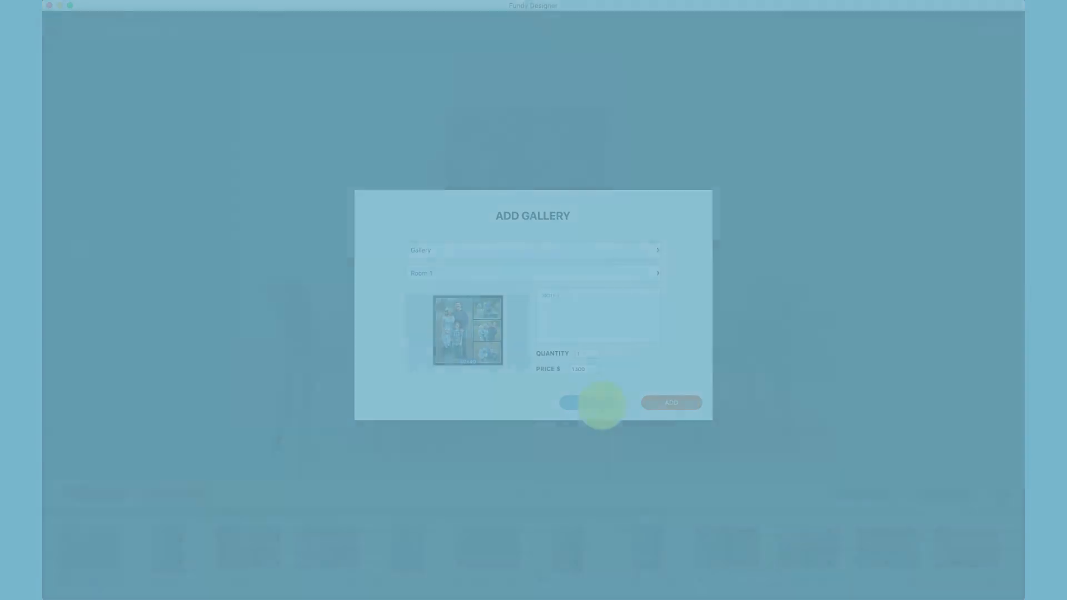
- Reapply the saved 40x40 composite to the cleared wall and drop a family photo into it
{"action": "left_click", "coordinate": [669, 402]}
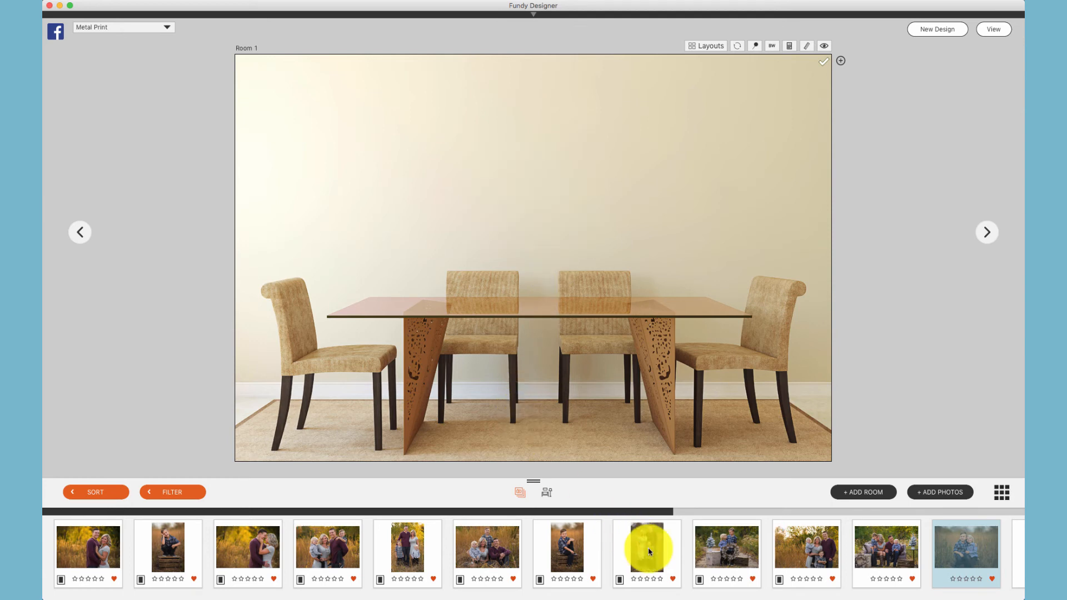
{"action": "left_click_drag", "start_coordinate": [645, 547], "coordinate": [535, 176]}
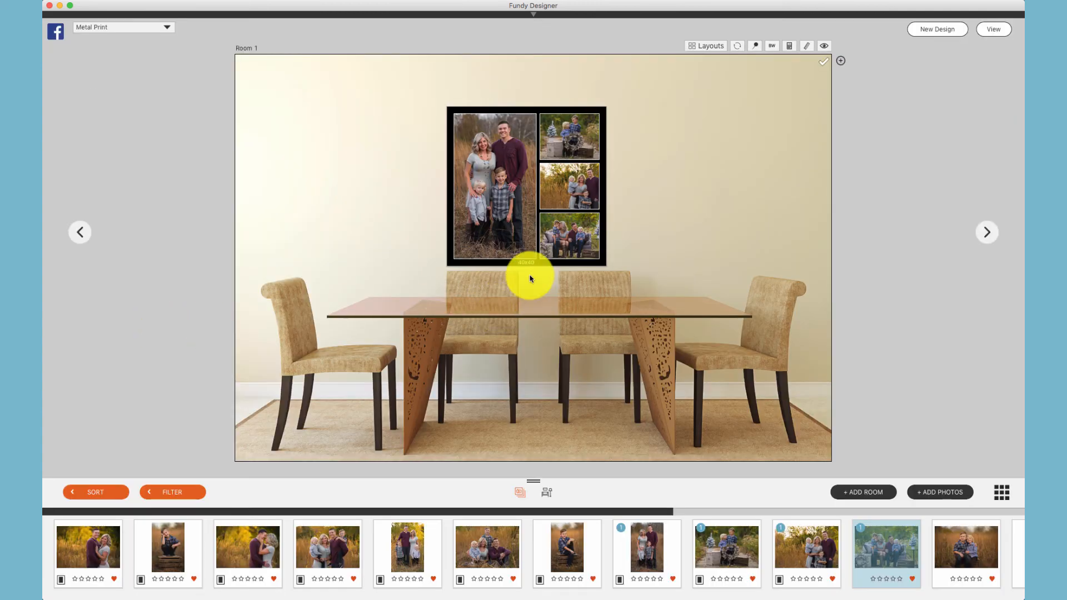
{"action": "mouse_move", "coordinate": [526, 240]}
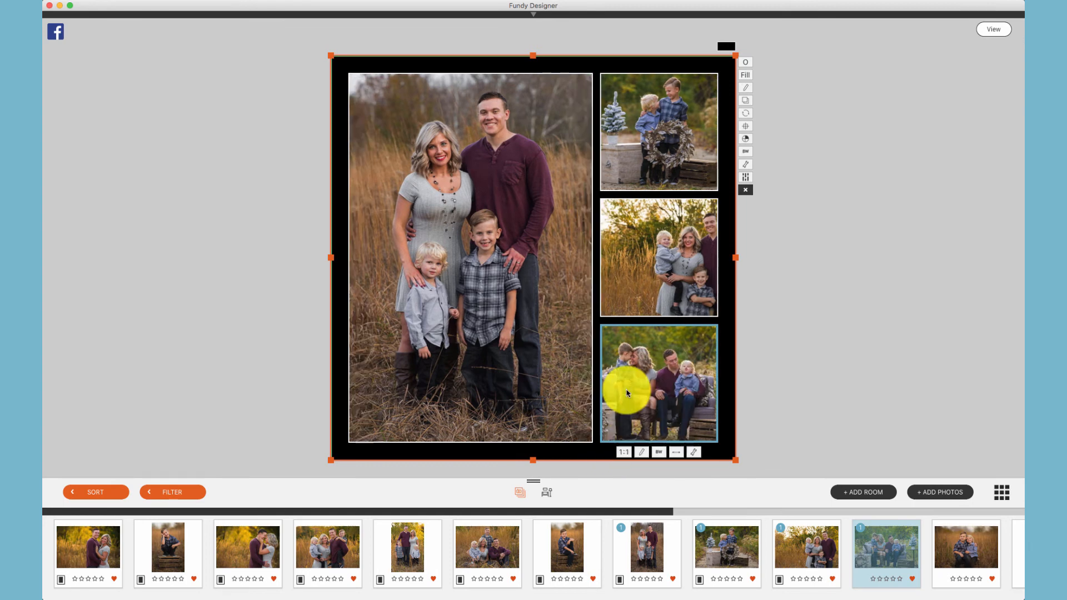
{"action": "mouse_move", "coordinate": [556, 352]}
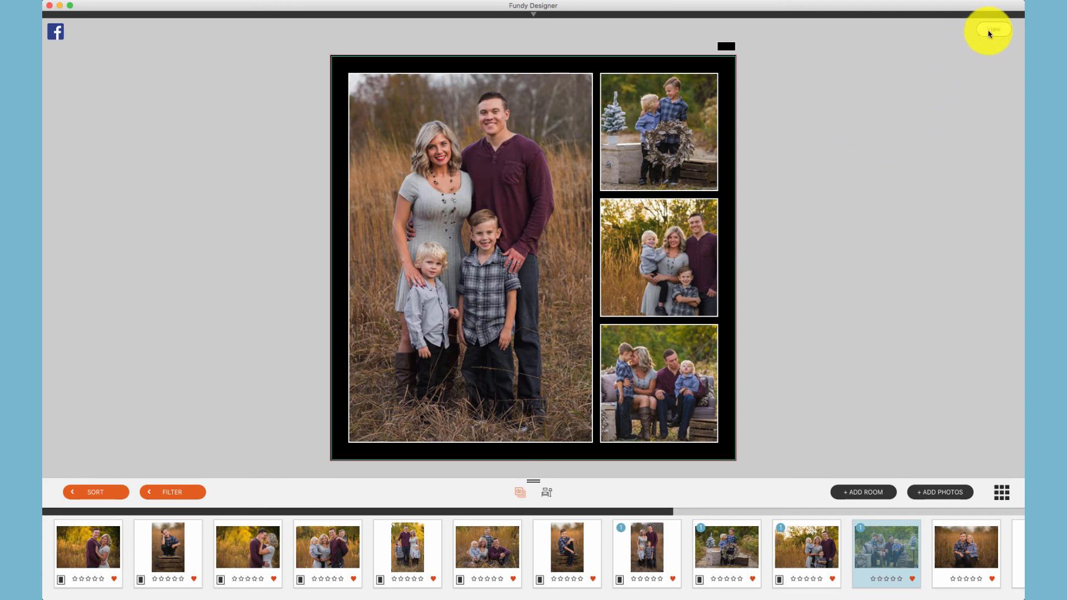
{"action": "left_click", "coordinate": [988, 30]}
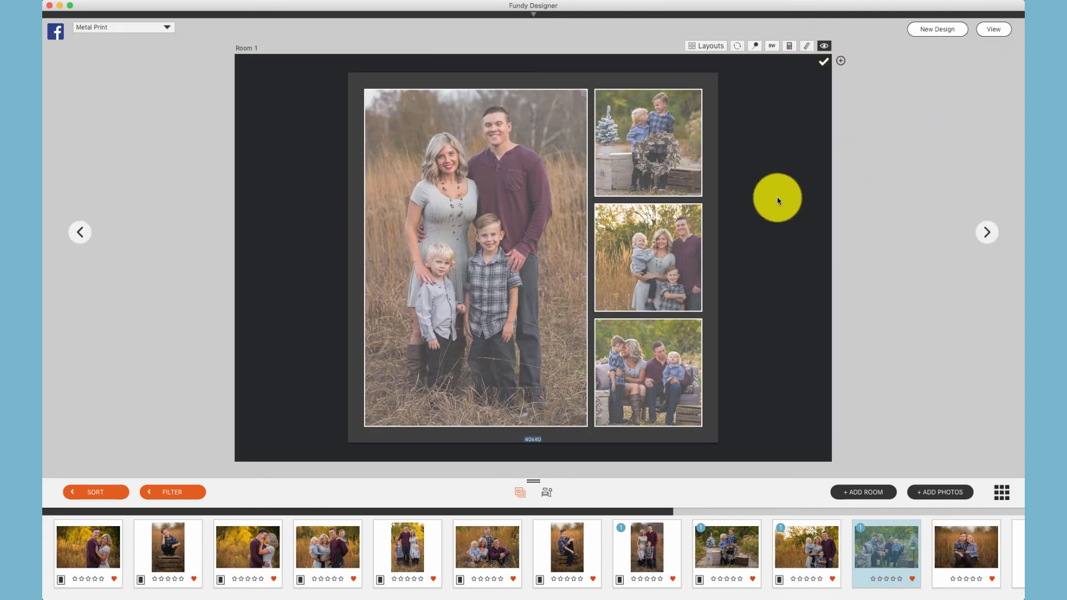
{"action": "mouse_move", "coordinate": [643, 377]}
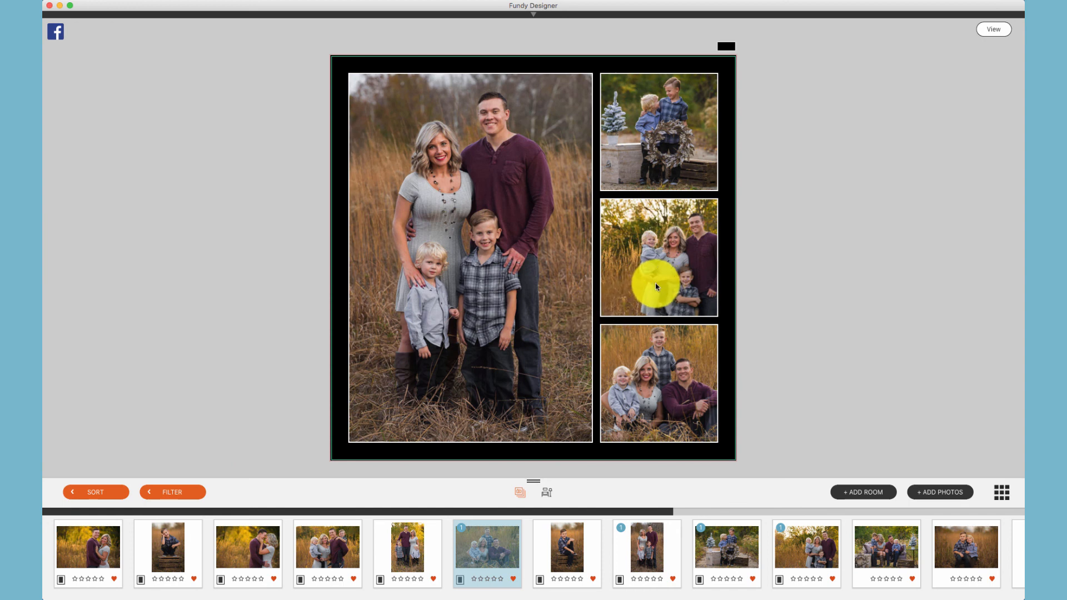
- Delete the middle photo, leaving the grass family shot and one other beside the portrait
{"action": "right_click", "coordinate": [655, 266]}
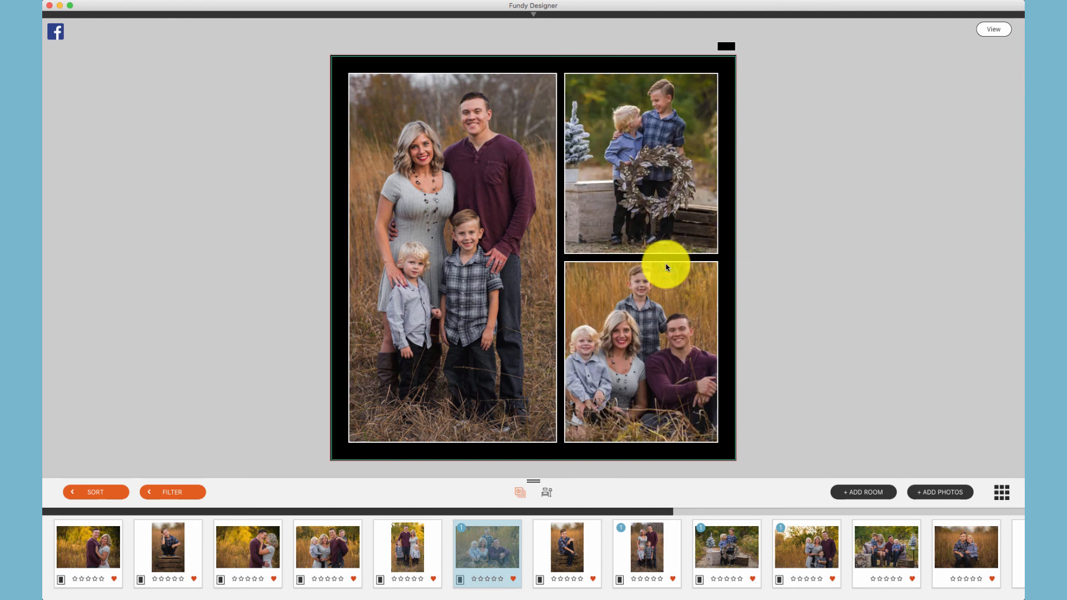
{"action": "mouse_move", "coordinate": [623, 318]}
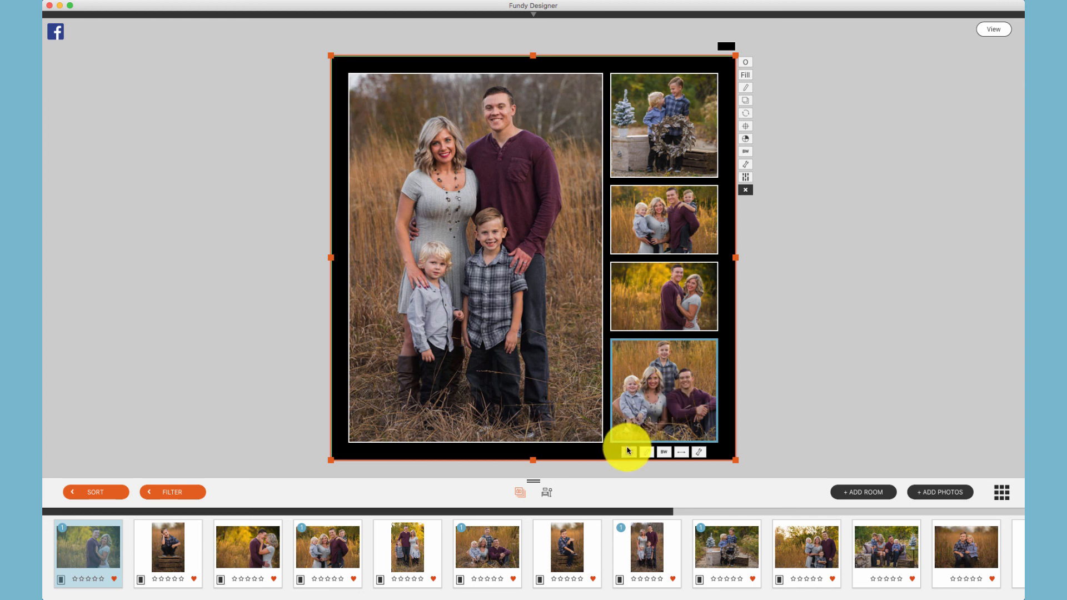
- Bring up the crop-ratio choices (e.g. 1:1) for the bottom photo beside the portrait
{"action": "left_click", "coordinate": [626, 452]}
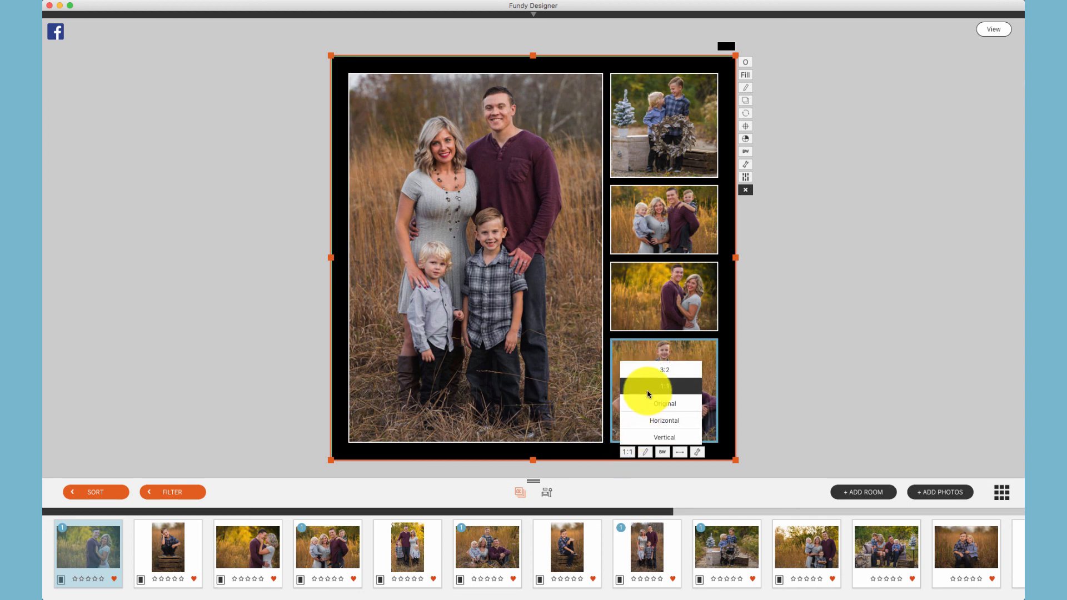